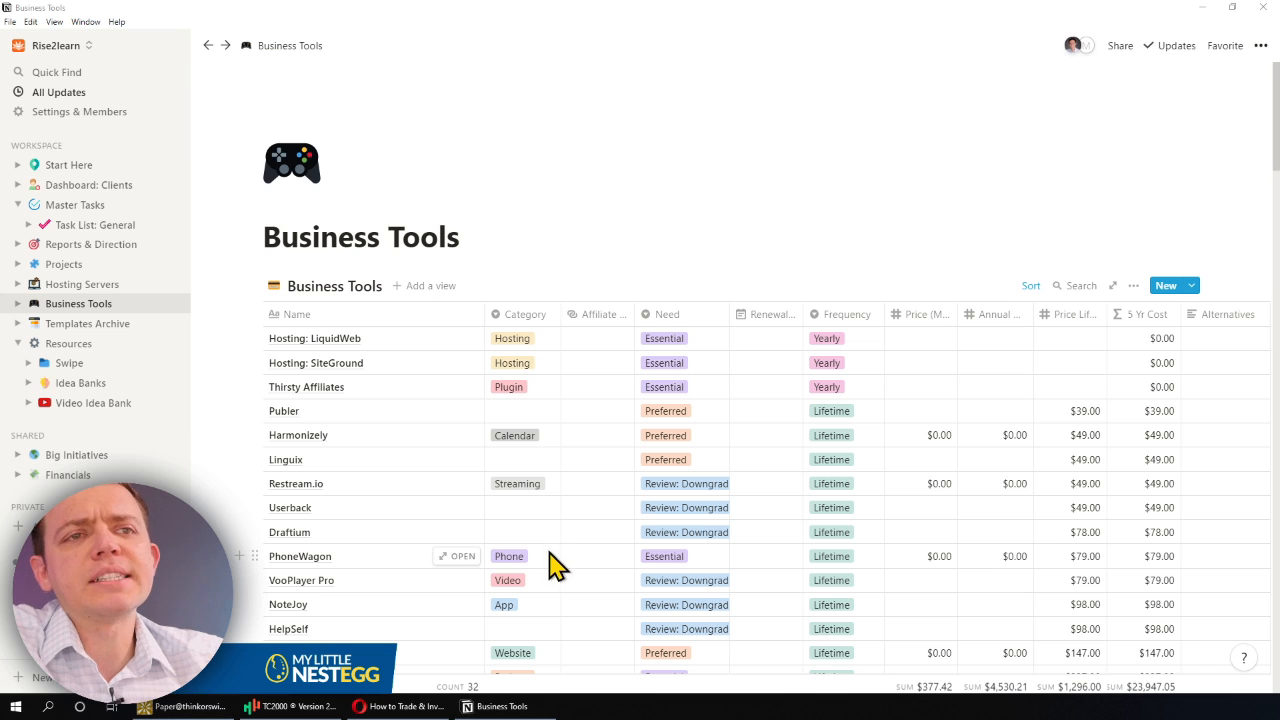
pyautogui.moveTo(550, 500)
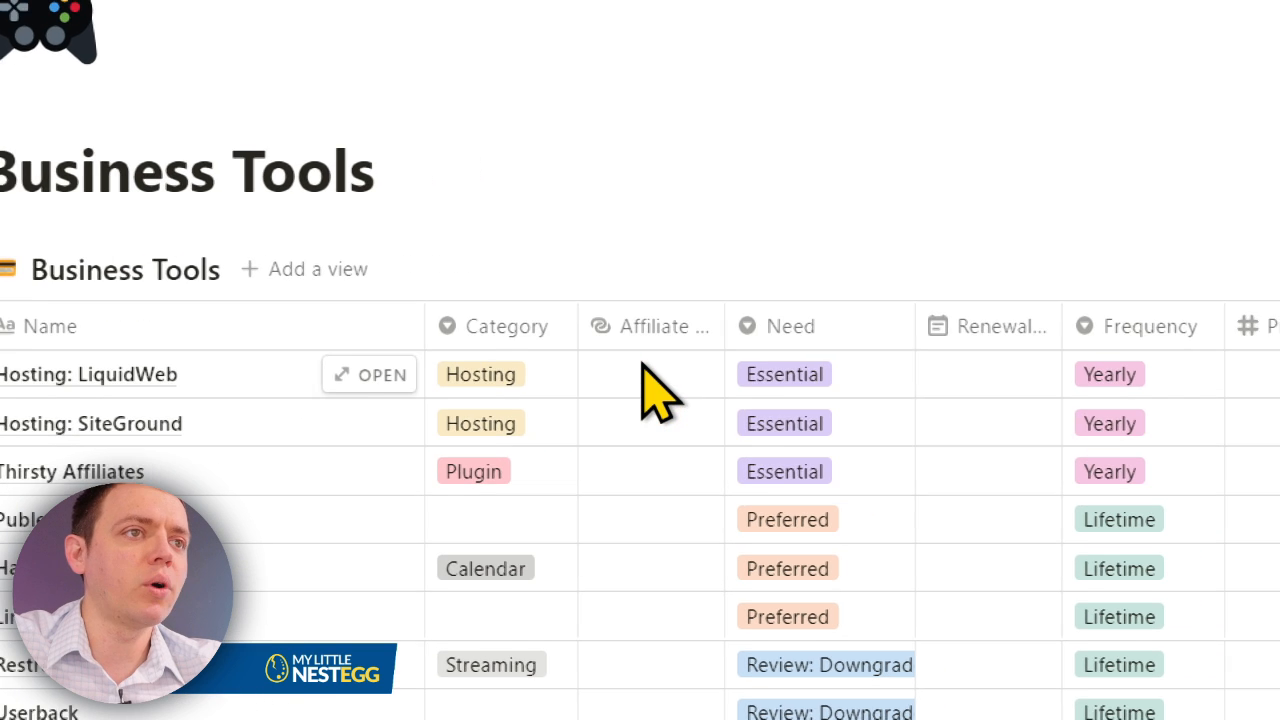
pyautogui.hscroll(3)
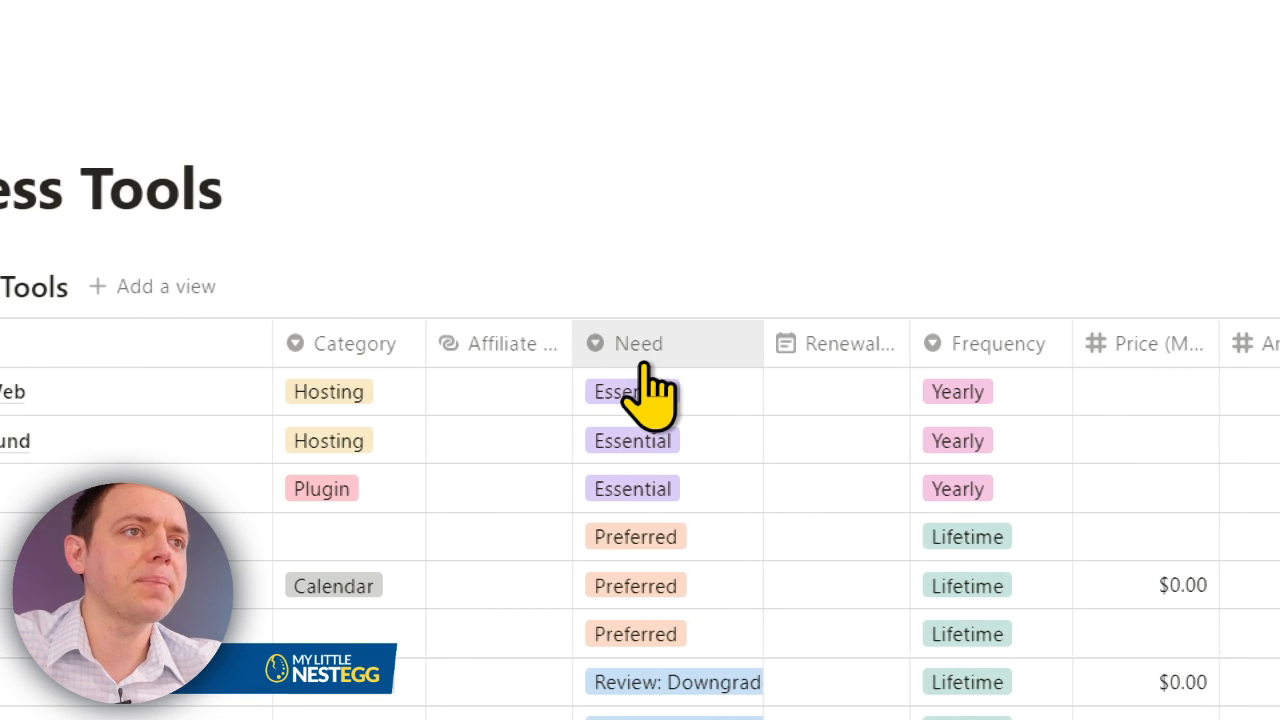
pyautogui.scroll(-3)
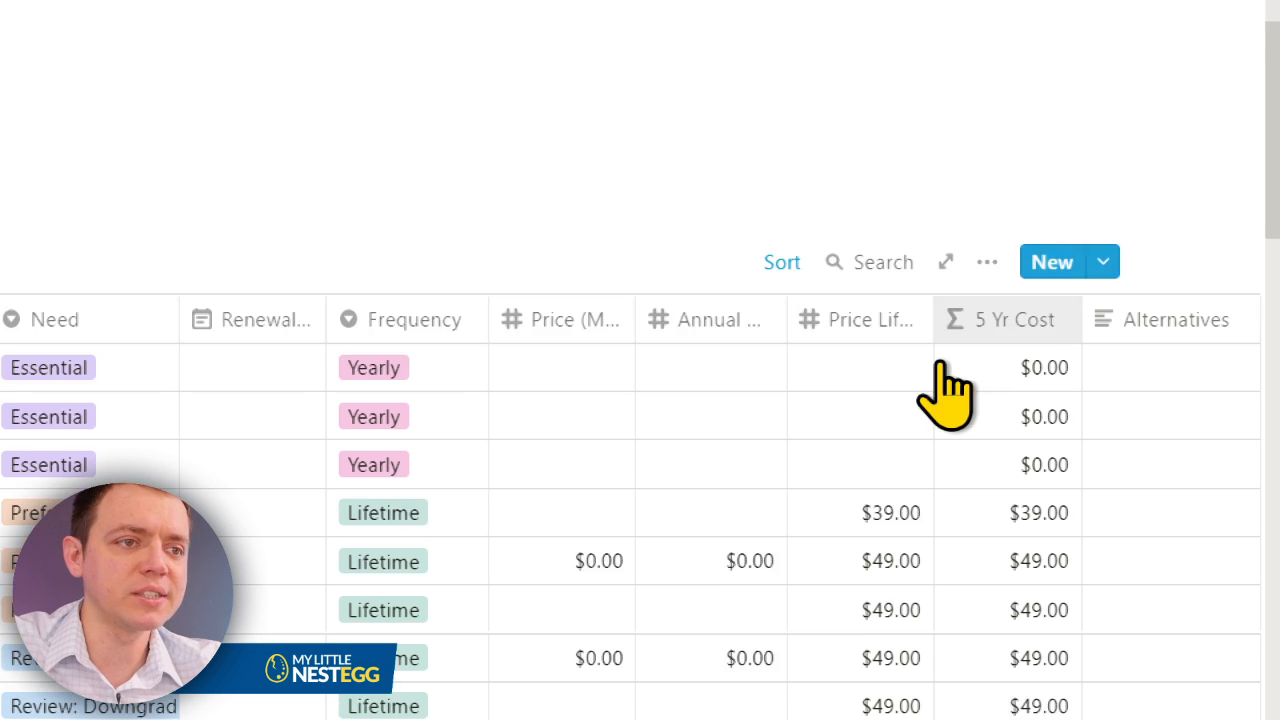
pyautogui.scroll(-3)
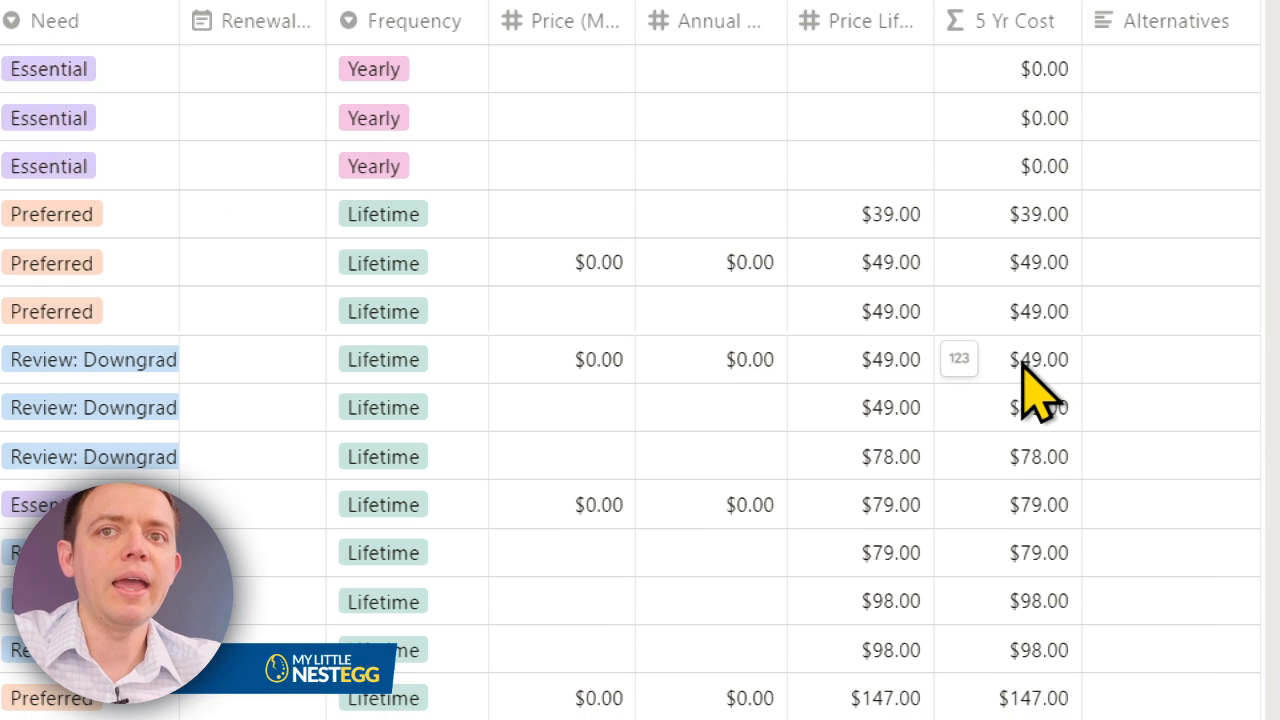
pyautogui.hscroll(3)
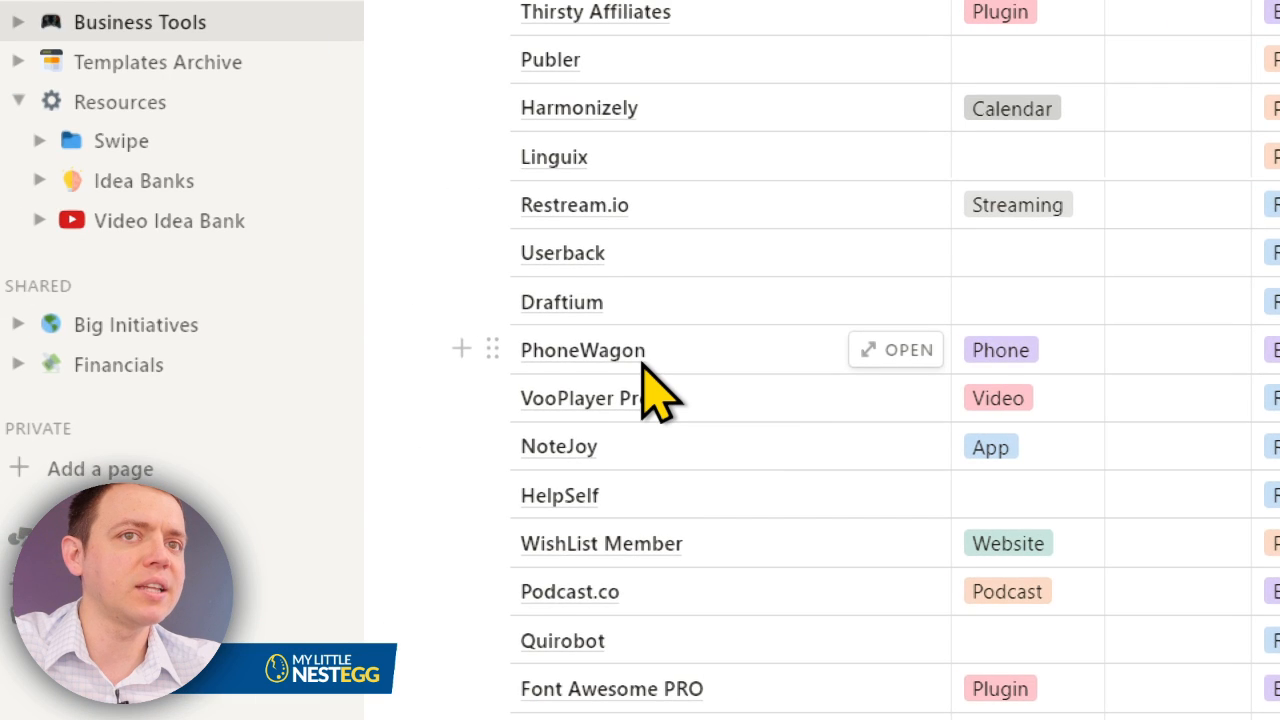
pyautogui.hscroll(3)
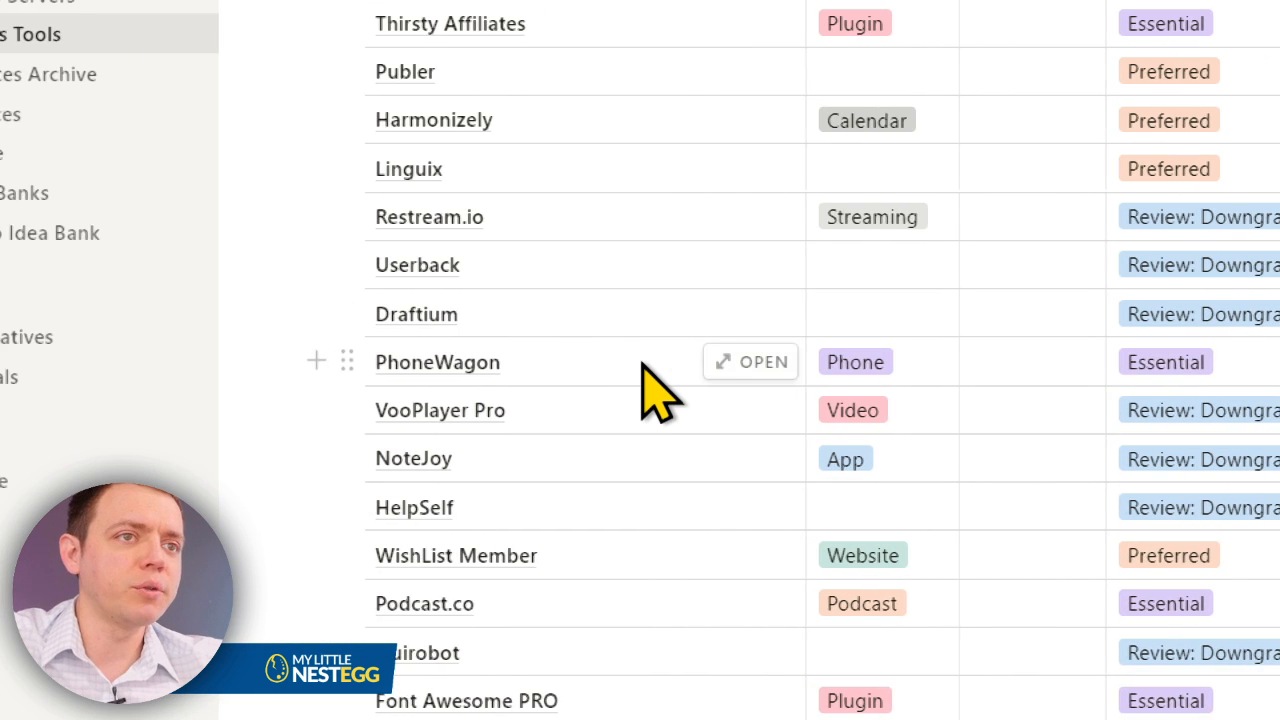
pyautogui.scroll(-3)
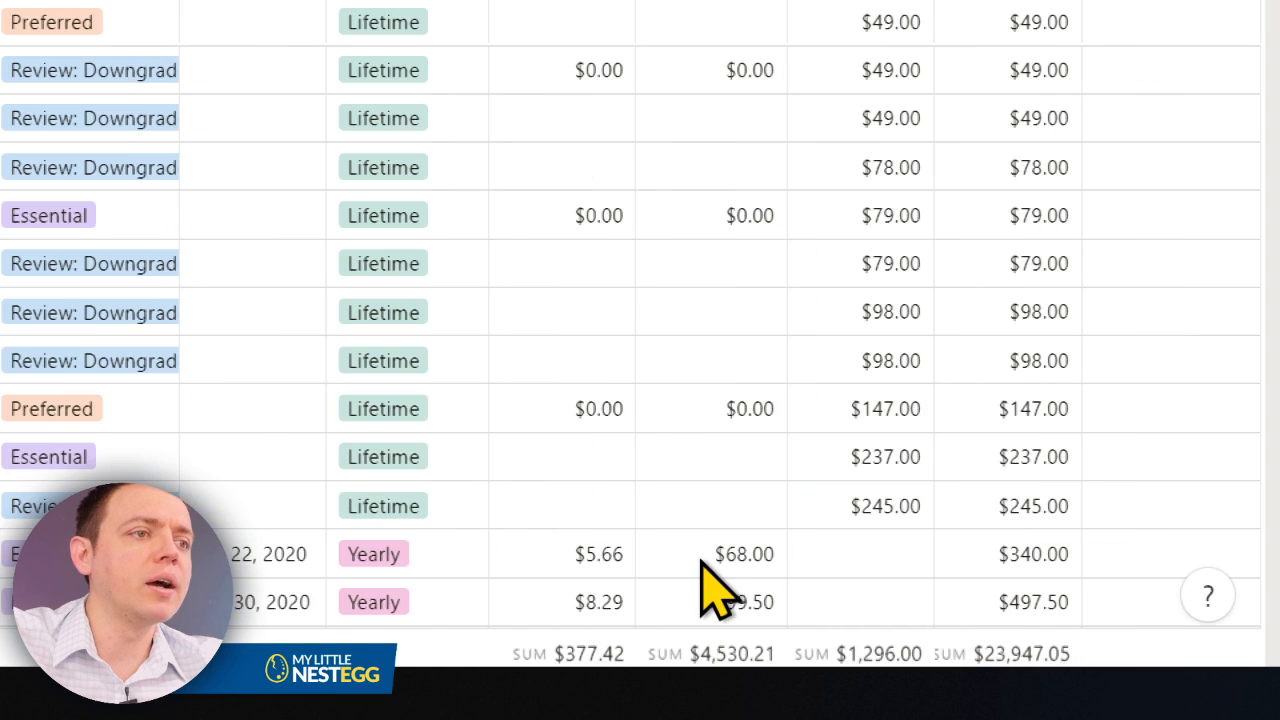
pyautogui.scroll(-3)
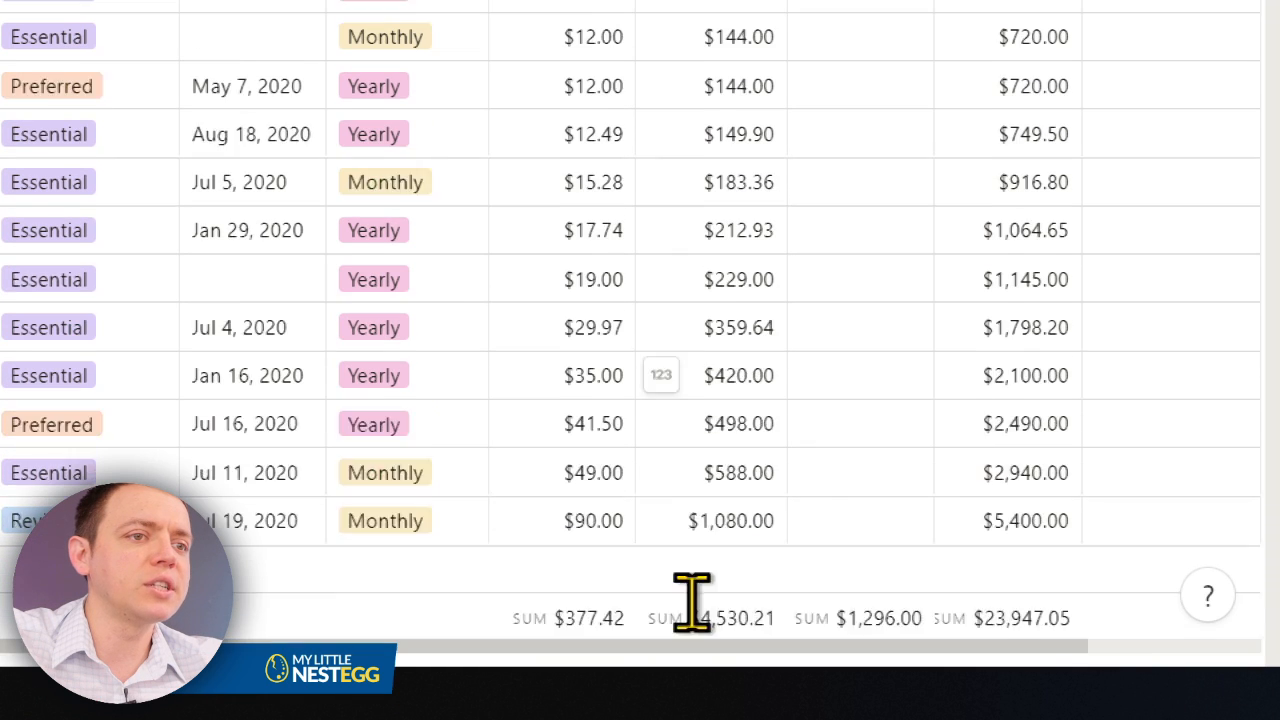
pyautogui.scroll(-3)
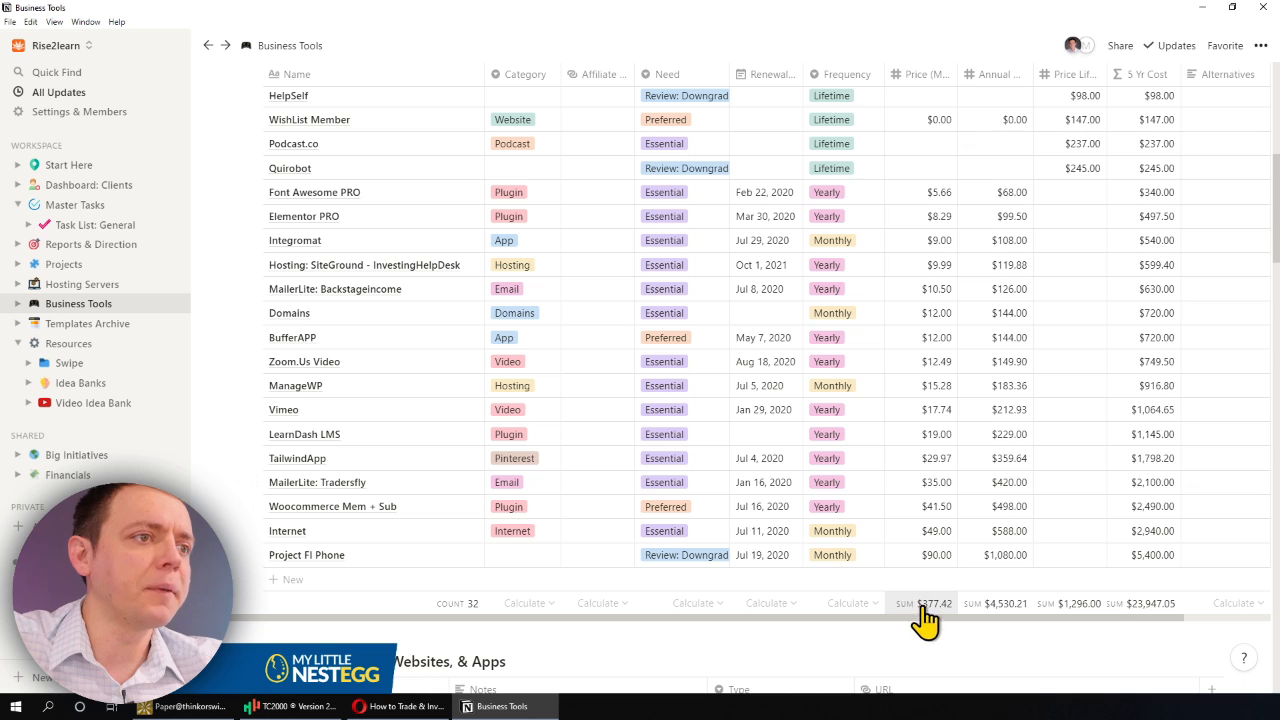
pyautogui.moveTo(1000, 615)
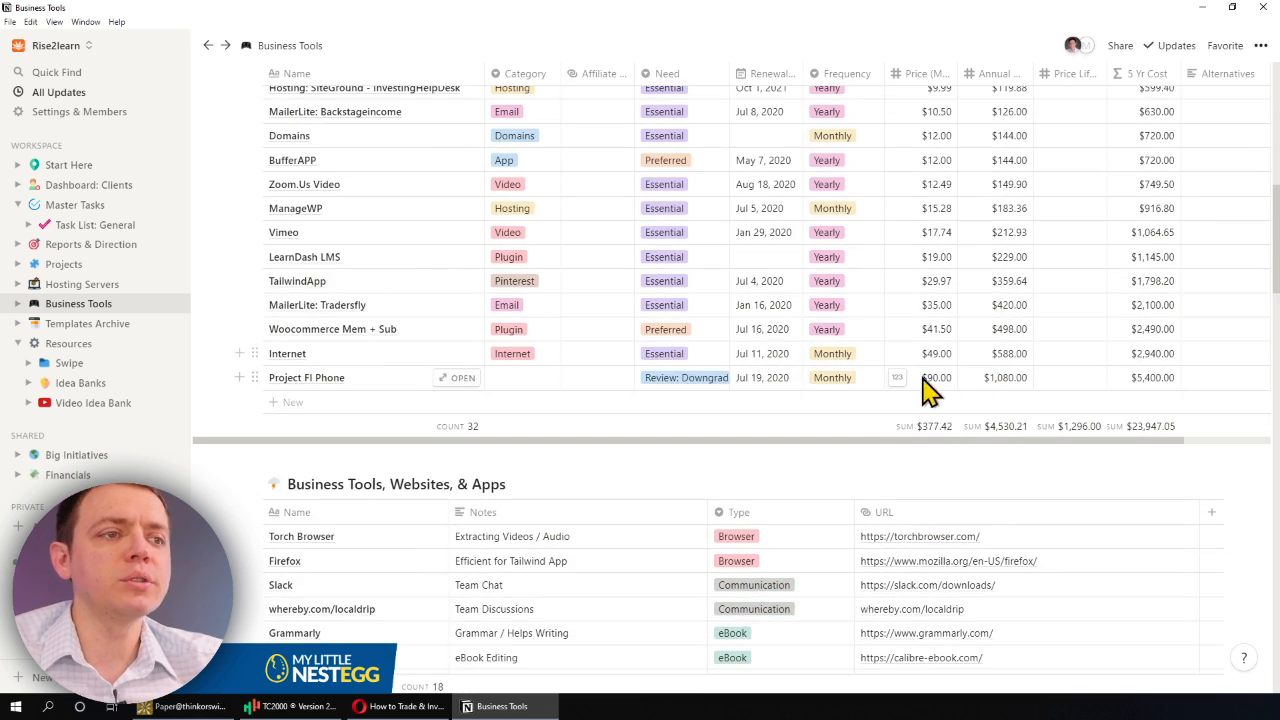
pyautogui.scroll(-3)
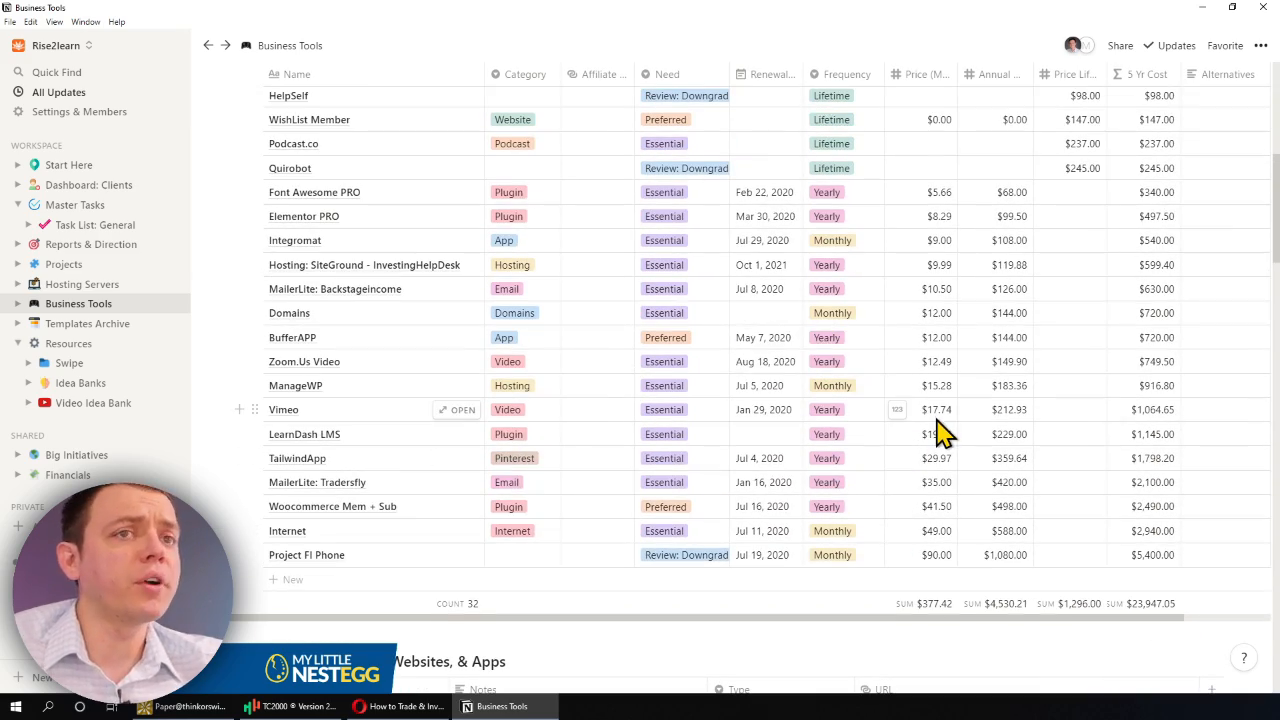
pyautogui.scroll(3)
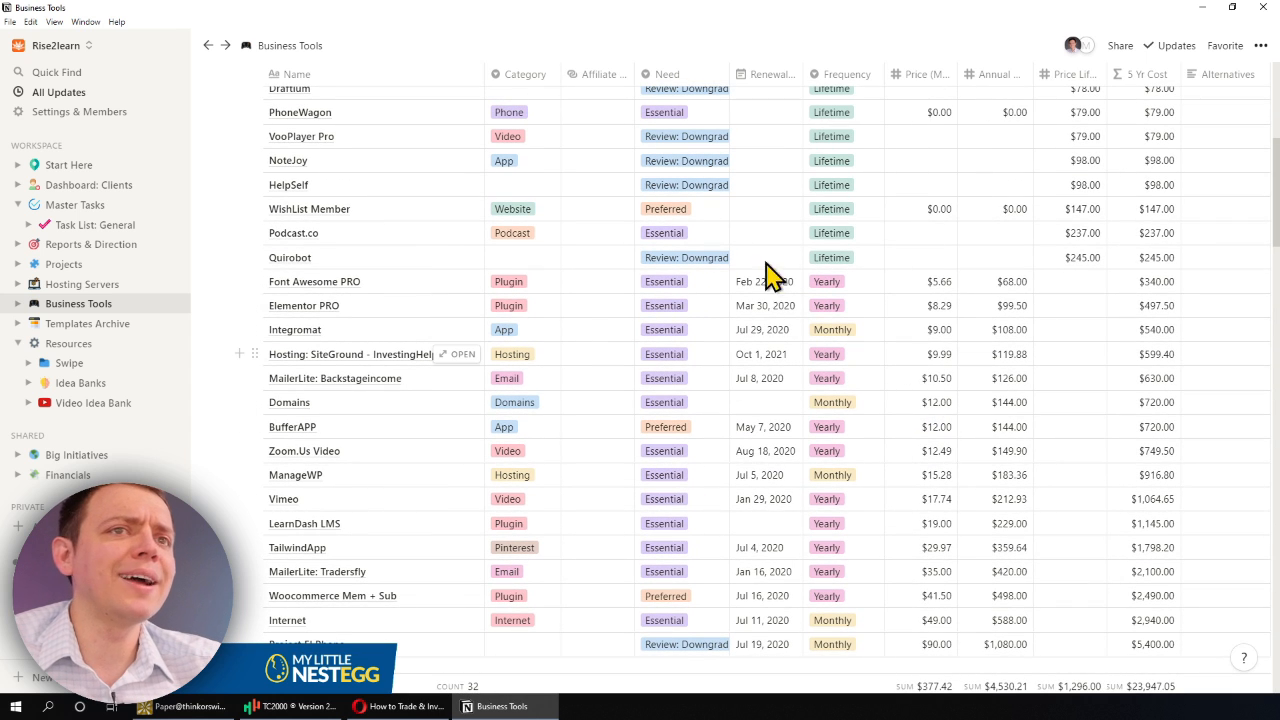
pyautogui.moveTo(883, 320)
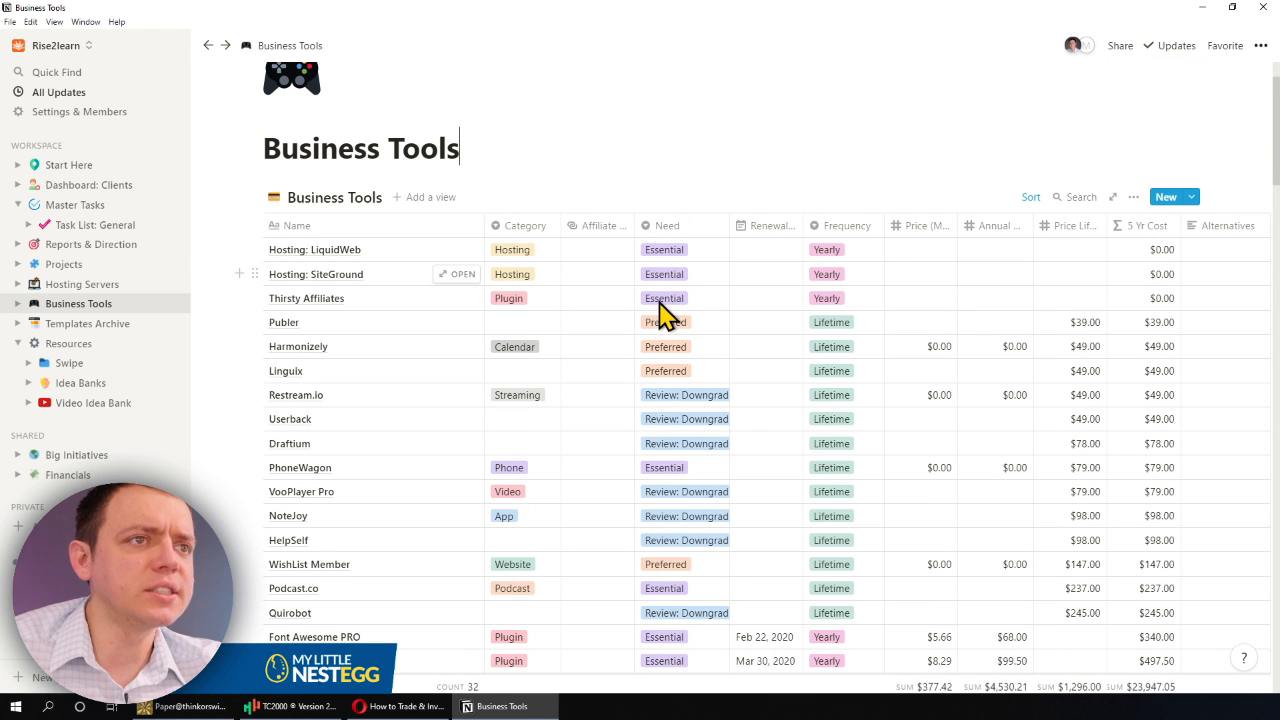
pyautogui.moveTo(668, 380)
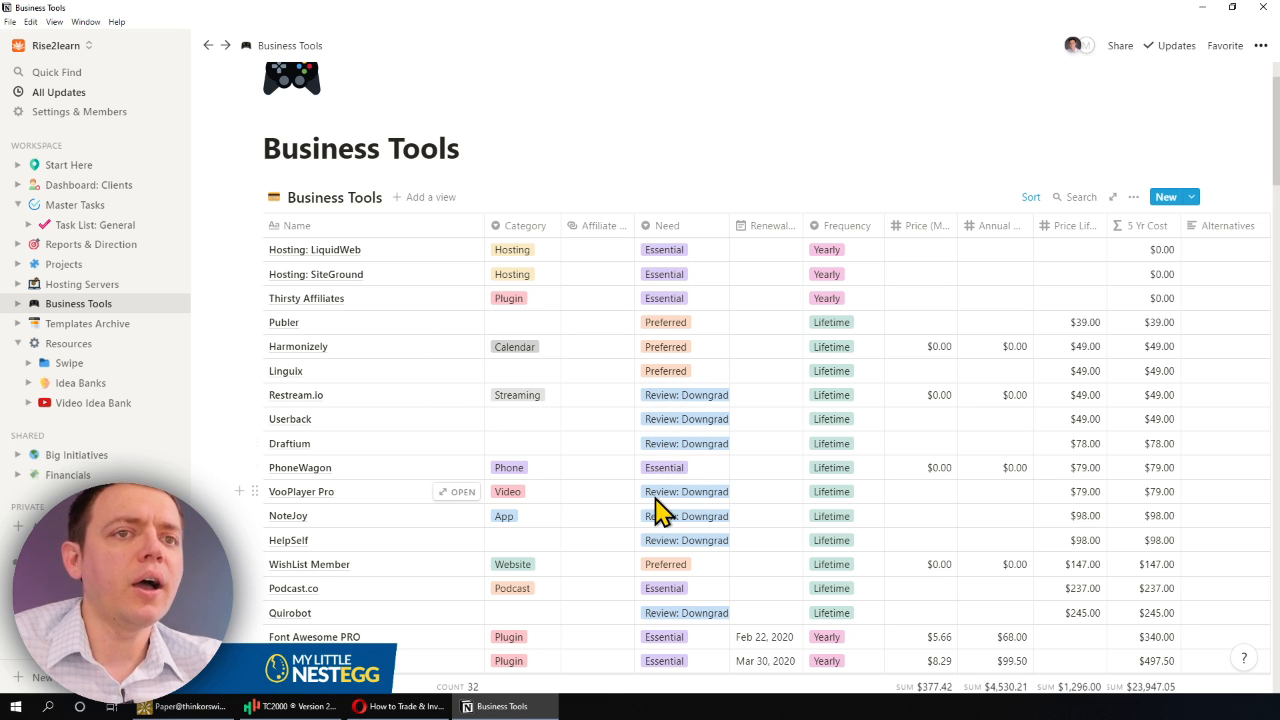
pyautogui.moveTo(690, 460)
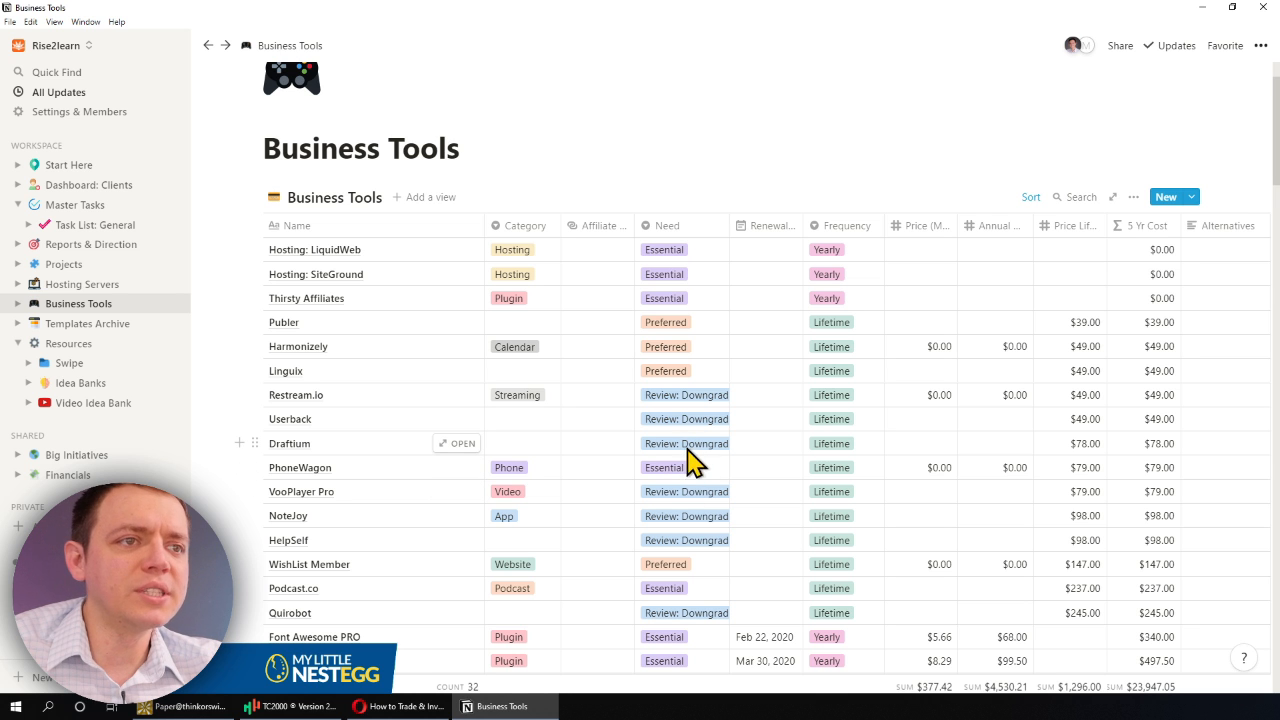
pyautogui.scroll(-3)
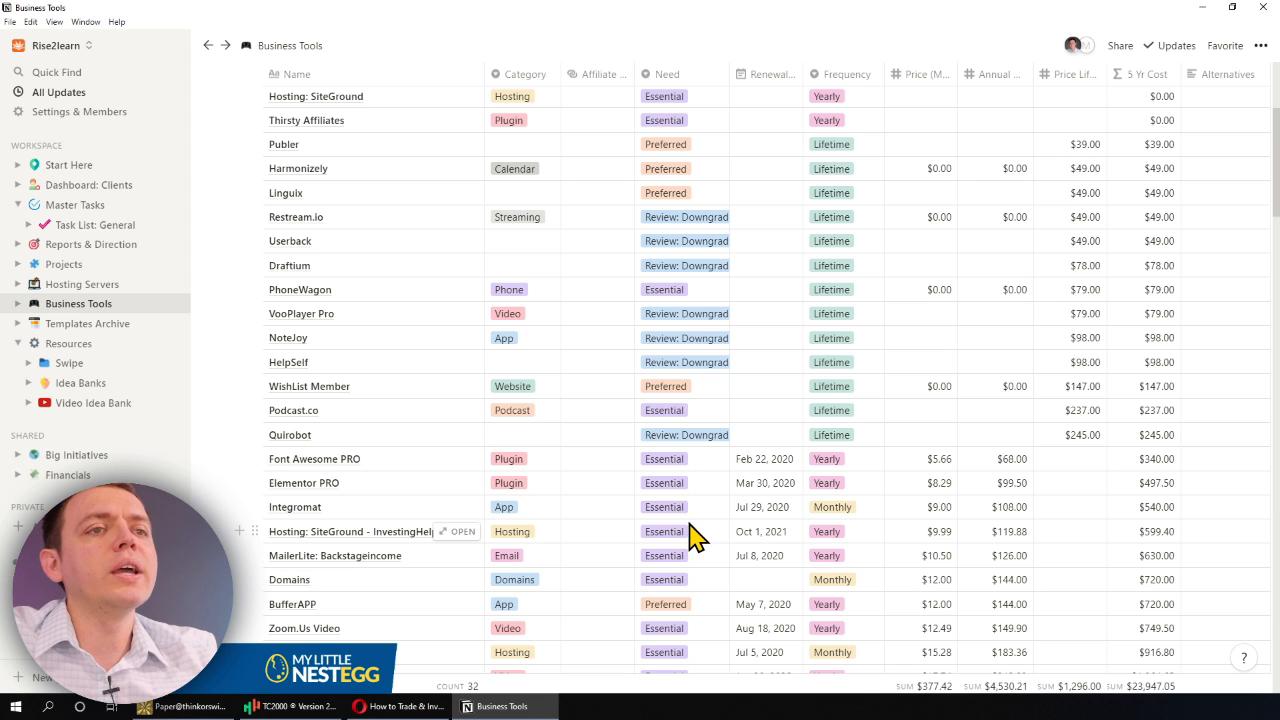
pyautogui.scroll(-3)
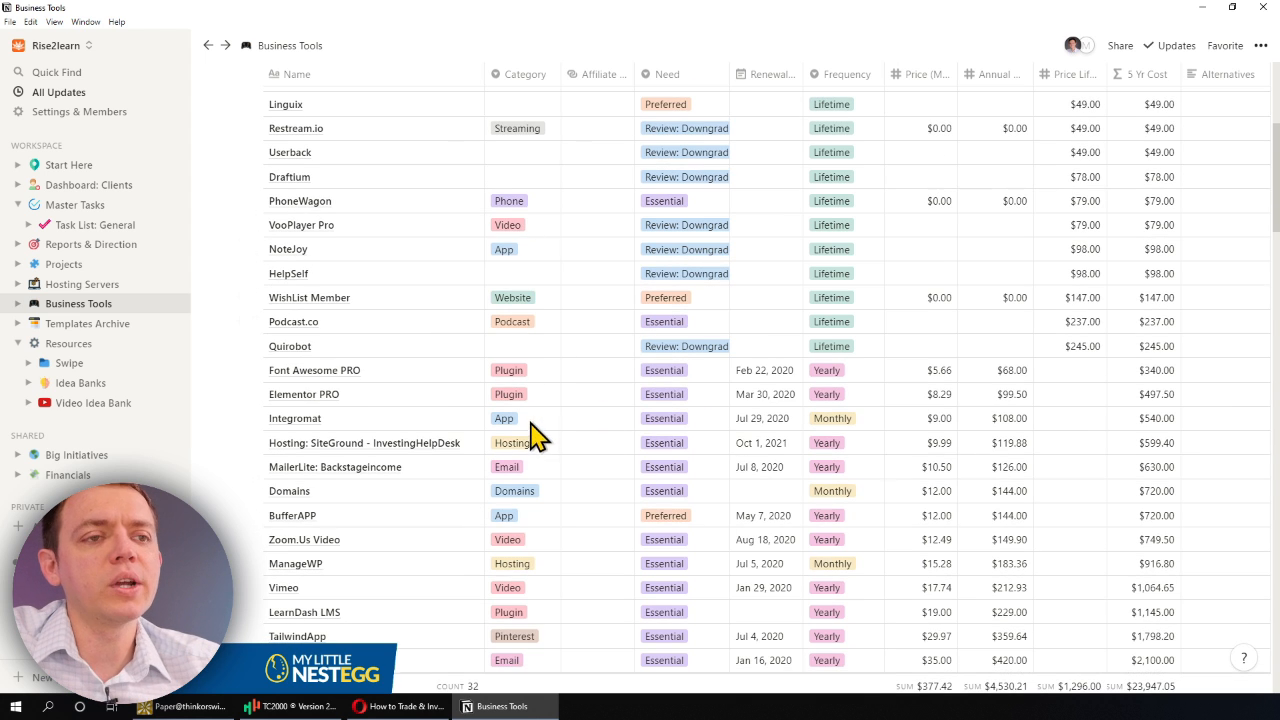
pyautogui.moveTo(525, 400)
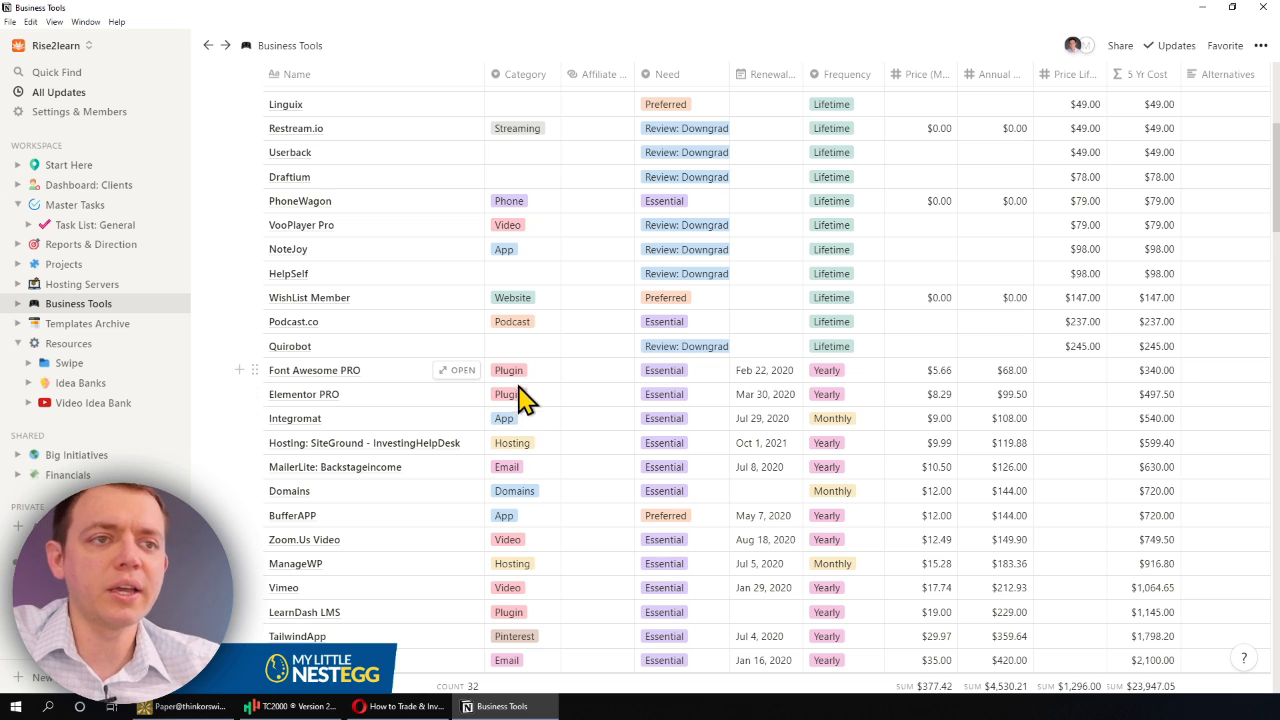
pyautogui.moveTo(540, 507)
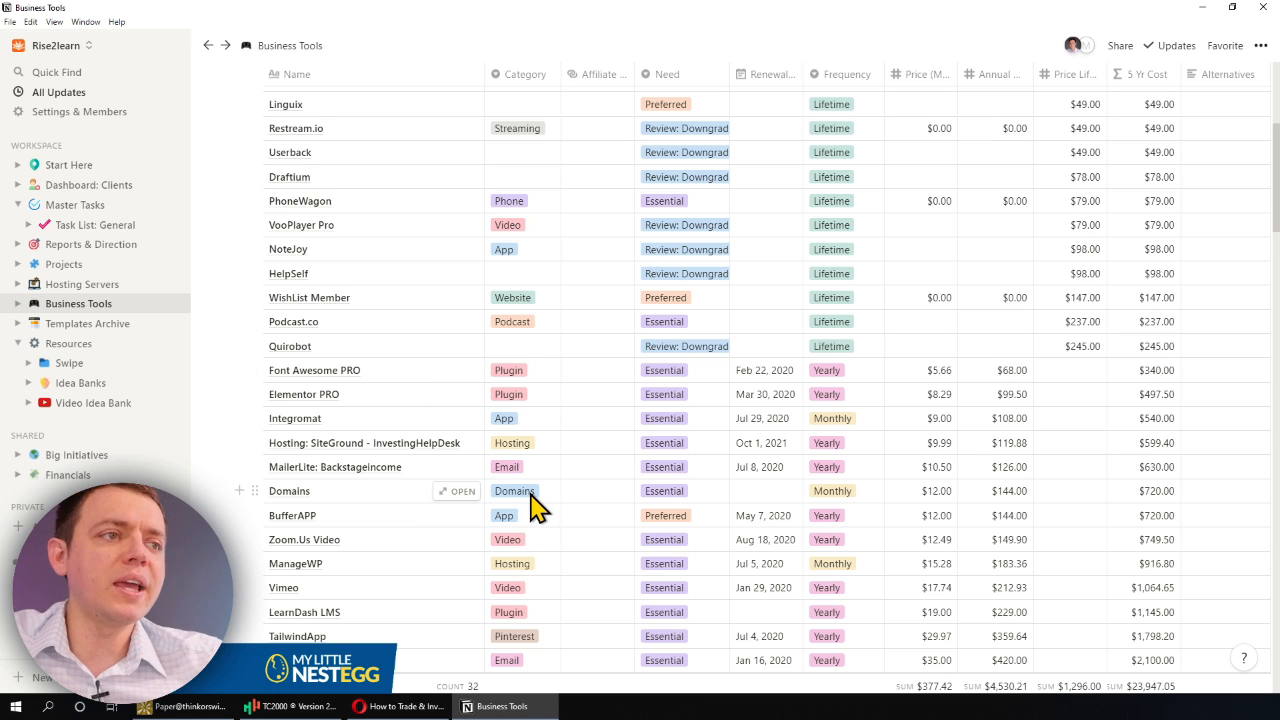
pyautogui.scroll(3)
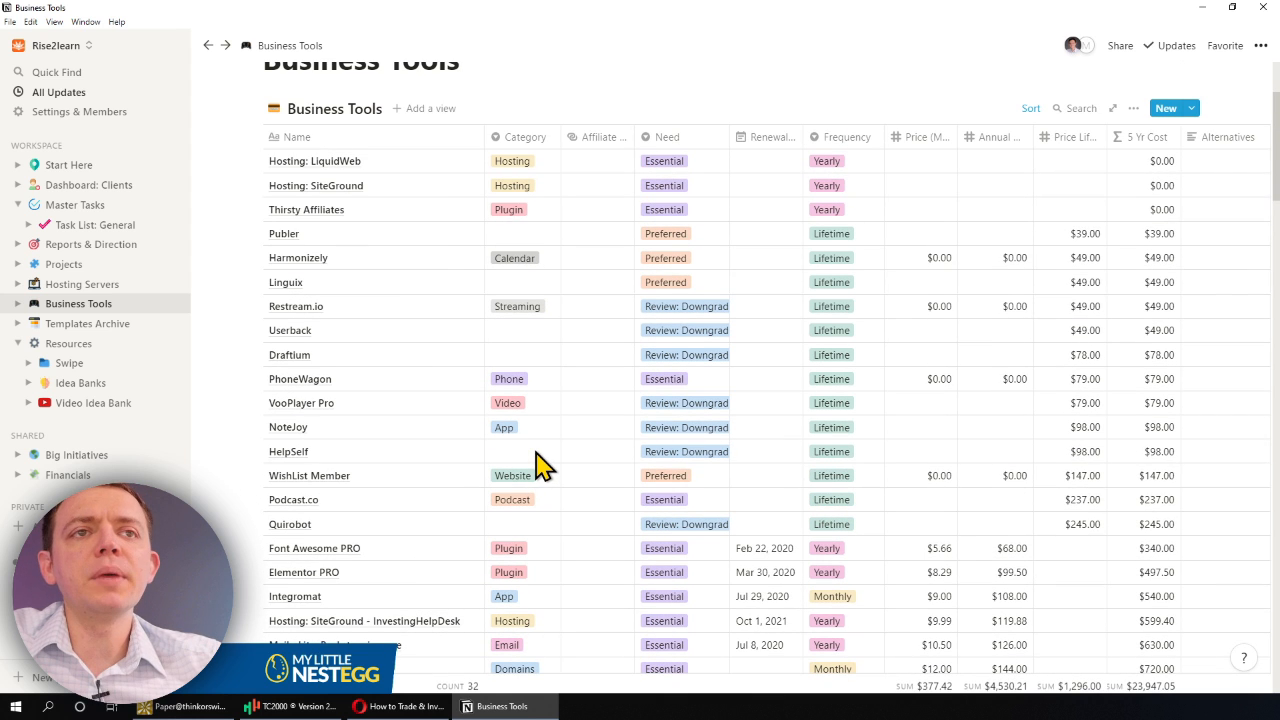